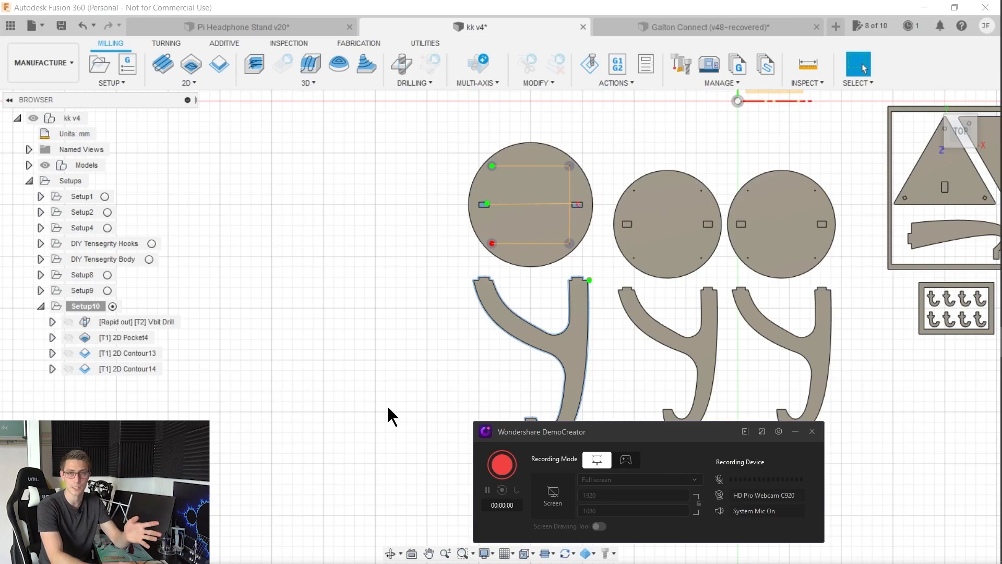
- Move the recorder panel left toward the centre of the screen
{"action": "left_click_drag", "start_coordinate": [542, 431], "coordinate": [400, 436]}
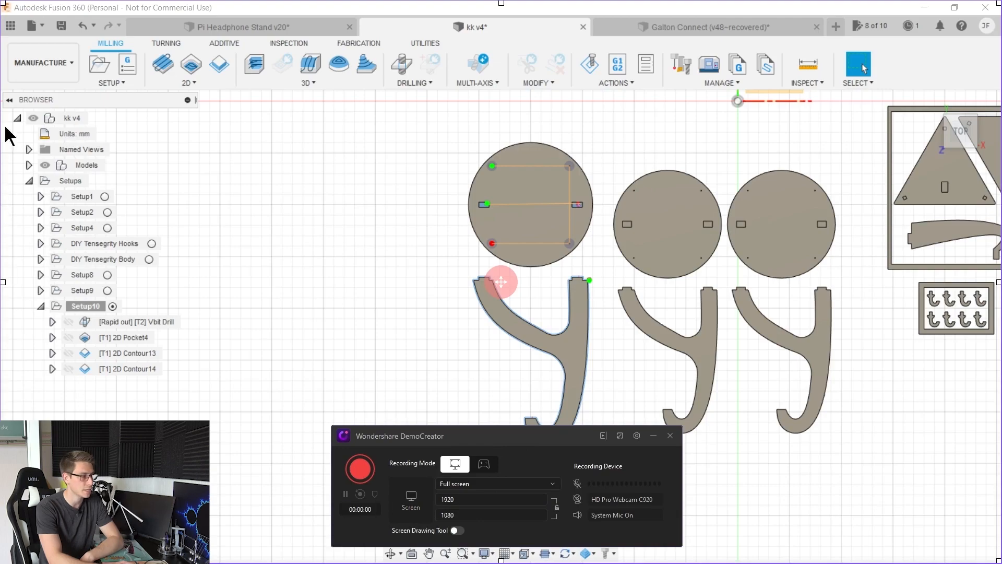
{"action": "mouse_move", "coordinate": [10, 25]}
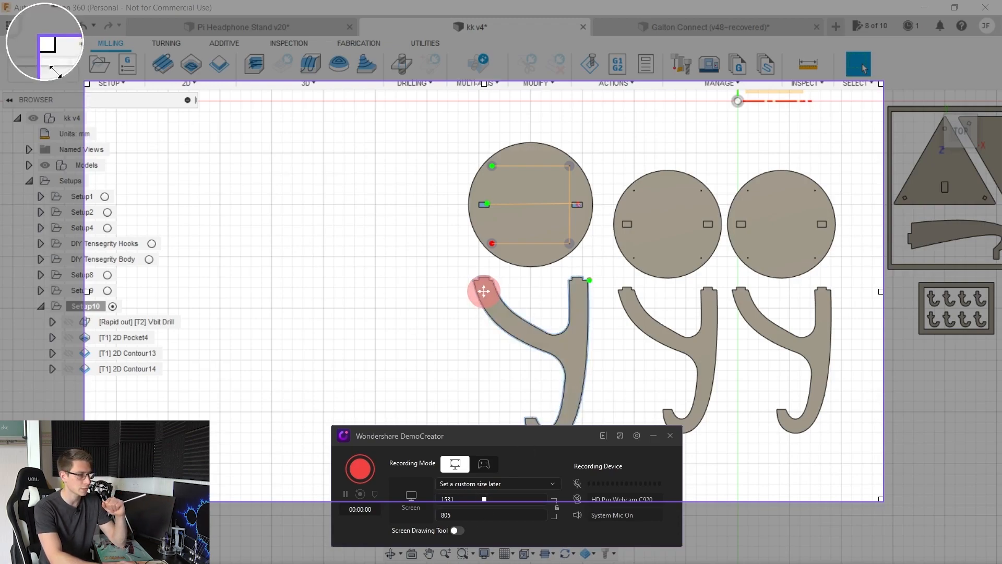
{"action": "left_click", "coordinate": [495, 483]}
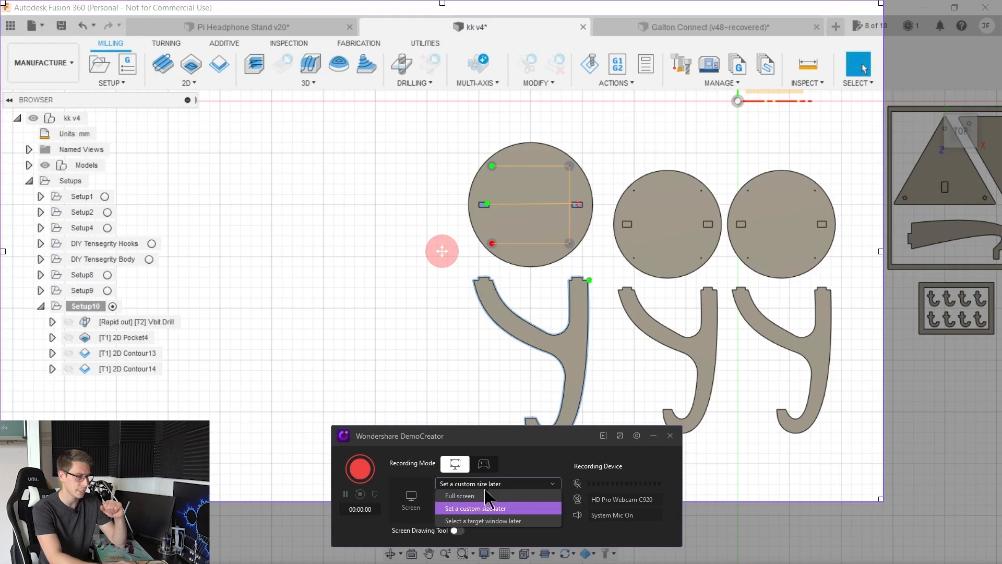
{"action": "left_click", "coordinate": [460, 496]}
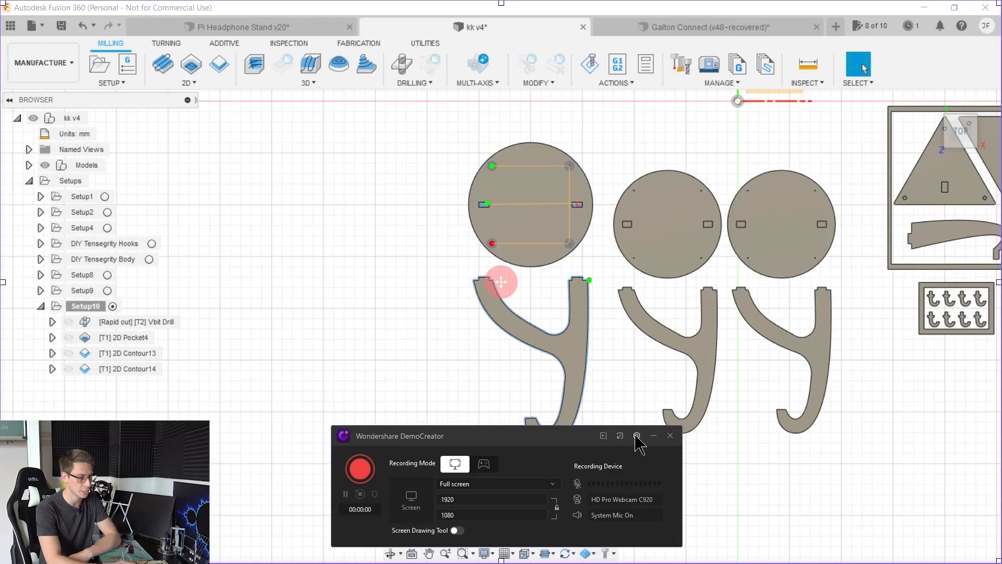
- Set the screen capture frame rate to 120 fps in the recording settings
{"action": "left_click", "coordinate": [637, 436]}
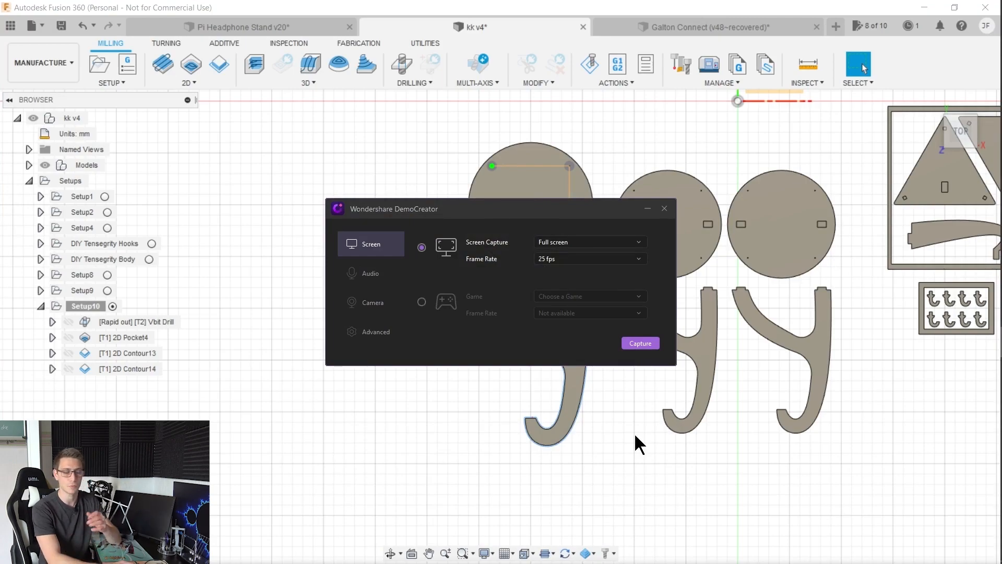
{"action": "left_click", "coordinate": [588, 258]}
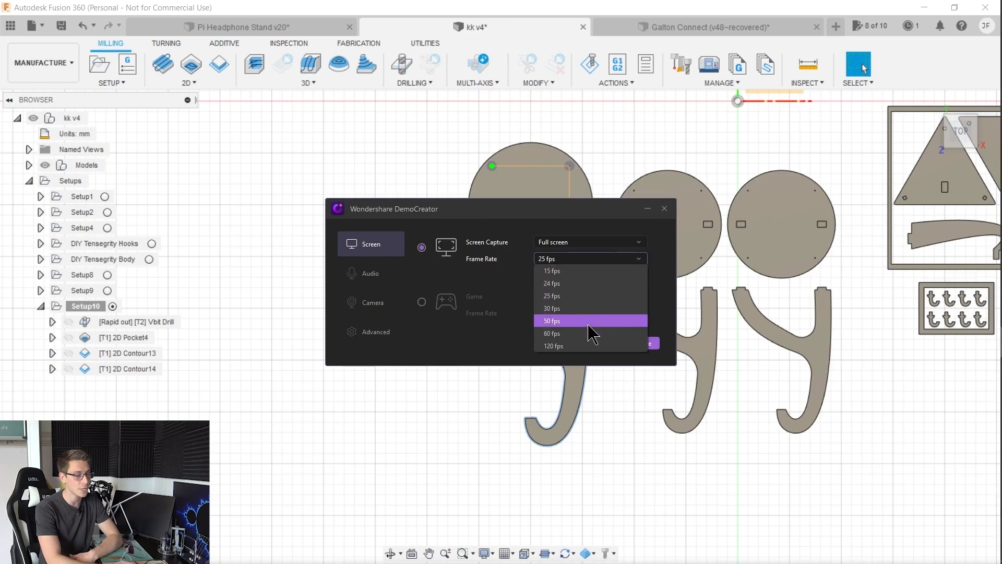
{"action": "mouse_move", "coordinate": [585, 333]}
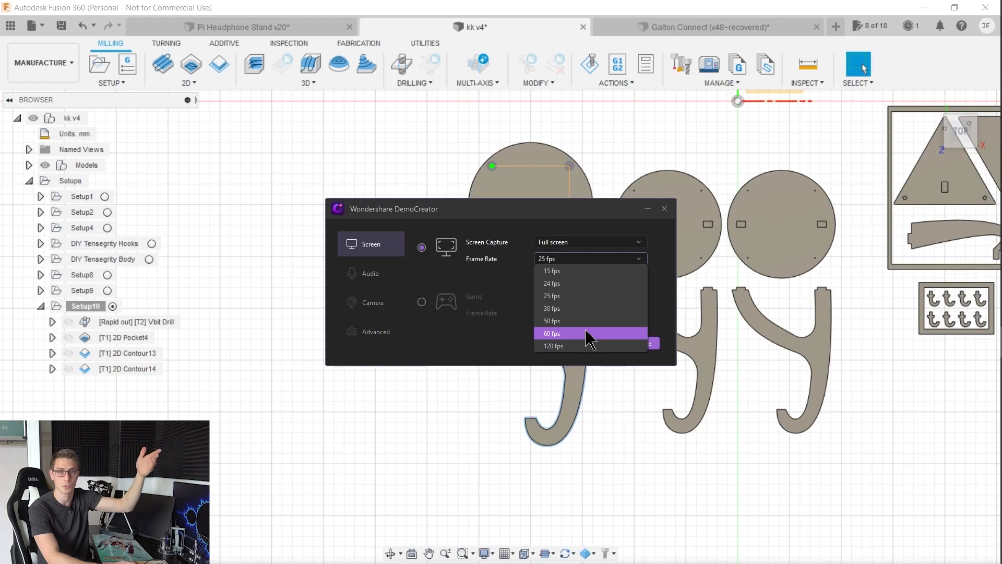
{"action": "mouse_move", "coordinate": [587, 345]}
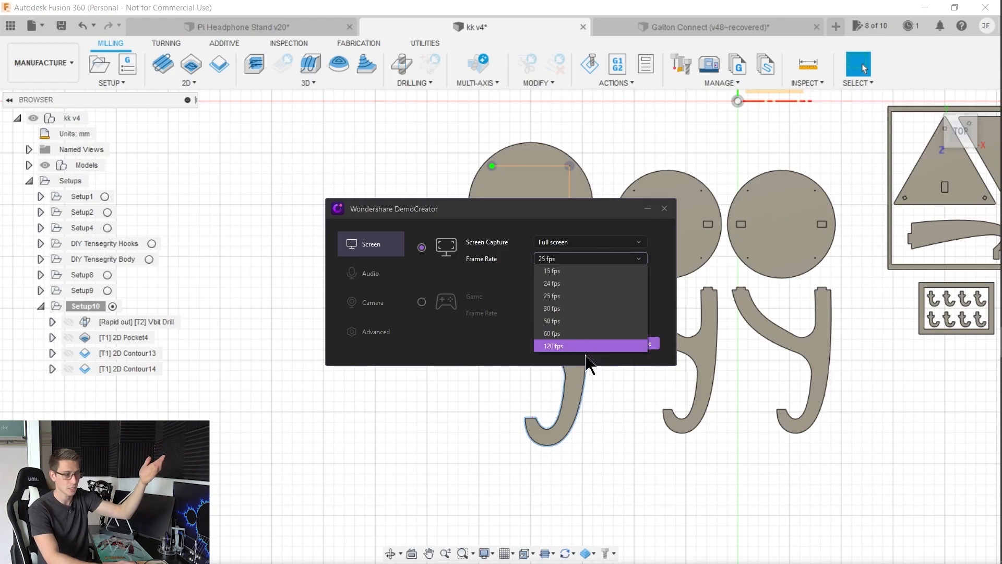
{"action": "left_click", "coordinate": [551, 345]}
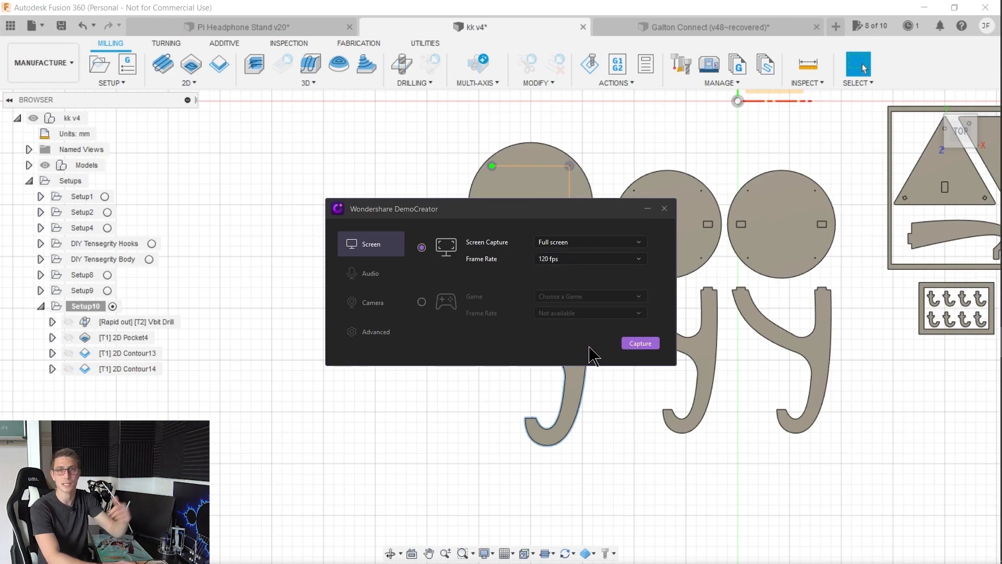
{"action": "mouse_move", "coordinate": [363, 301]}
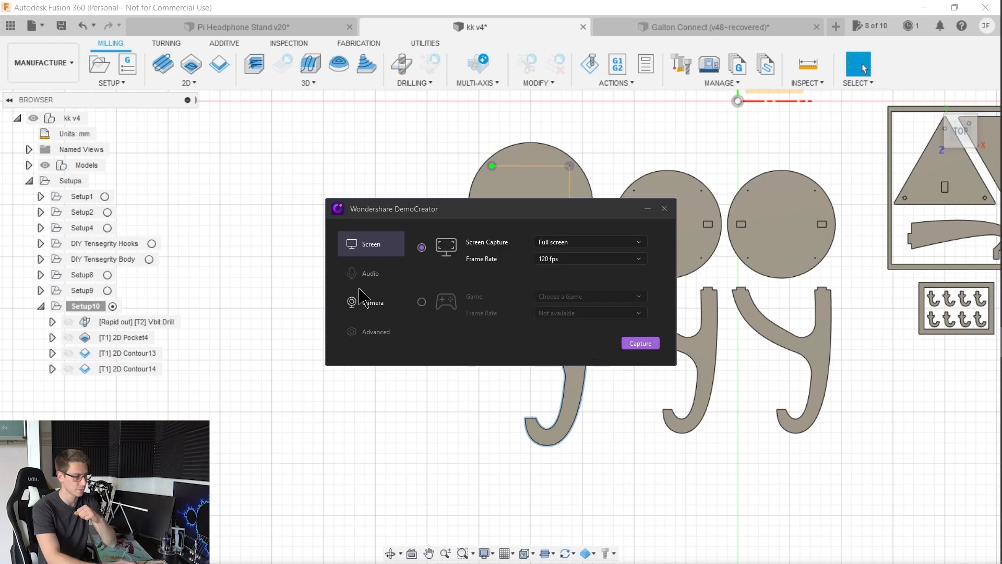
- Set the audio microphone to Microphone Array (Realtek(R) Audio) with computer audio captured
{"action": "left_click", "coordinate": [369, 273]}
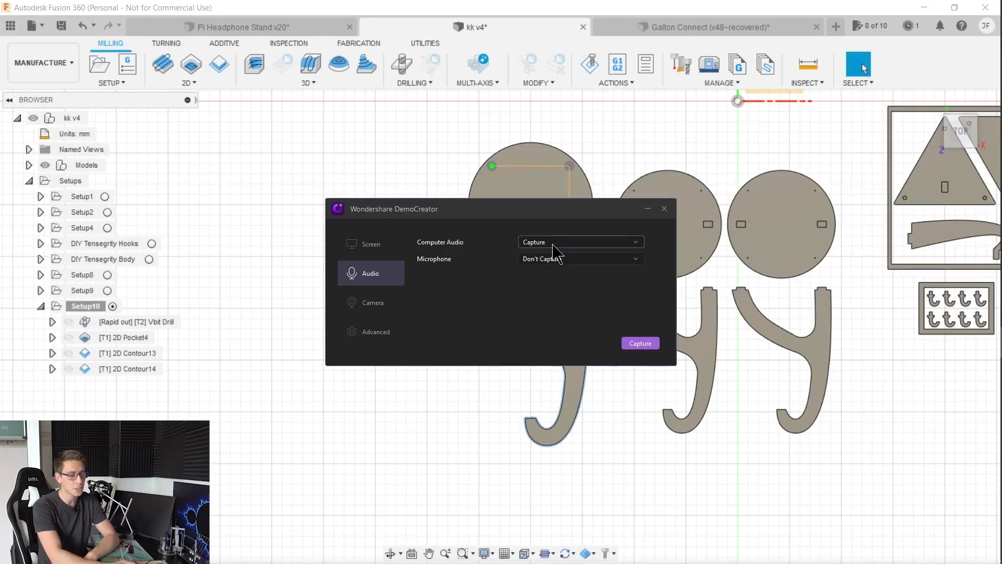
{"action": "left_click", "coordinate": [579, 241]}
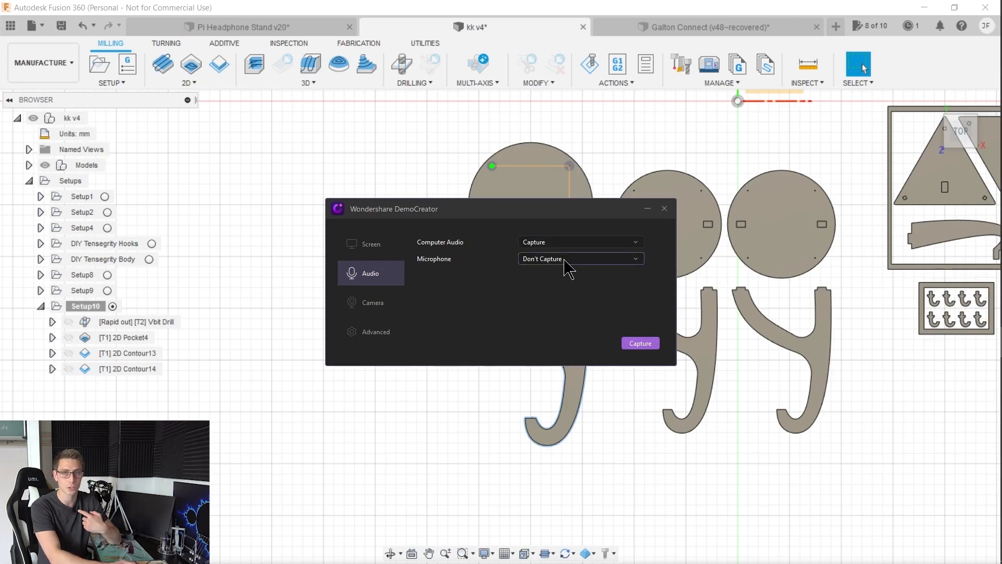
{"action": "left_click", "coordinate": [578, 258]}
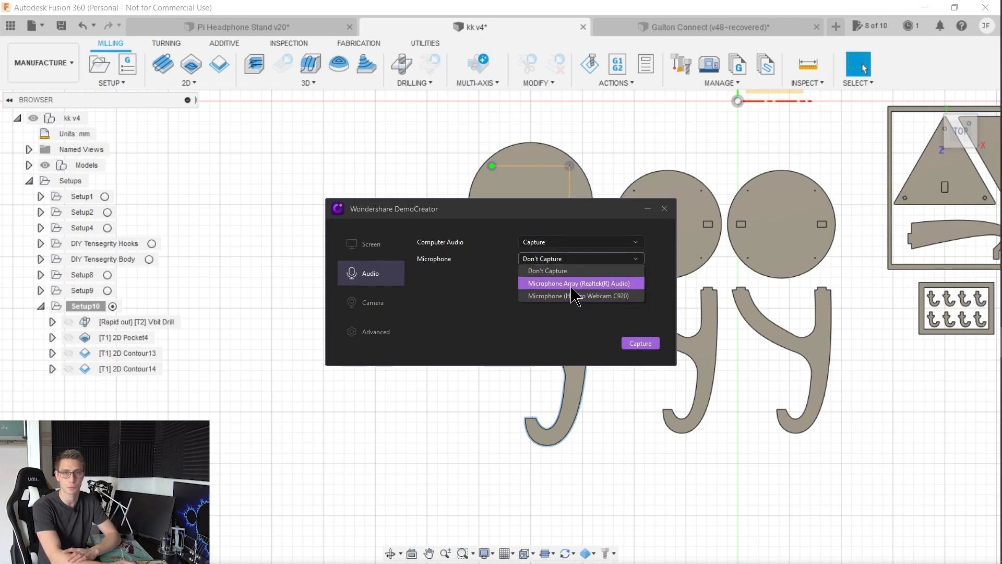
{"action": "left_click", "coordinate": [577, 283]}
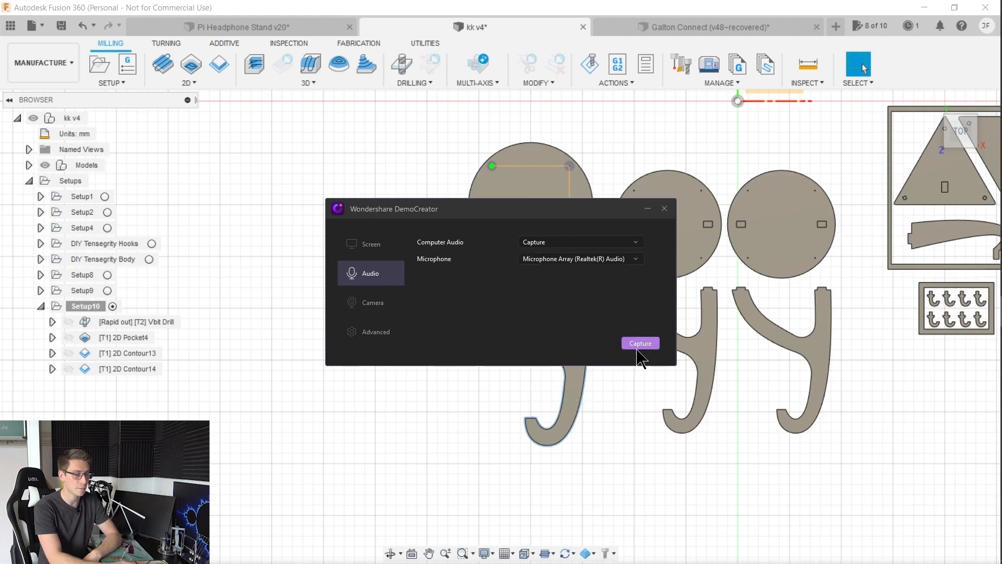
- Close the settings and return to the recorder panel
{"action": "left_click", "coordinate": [640, 343]}
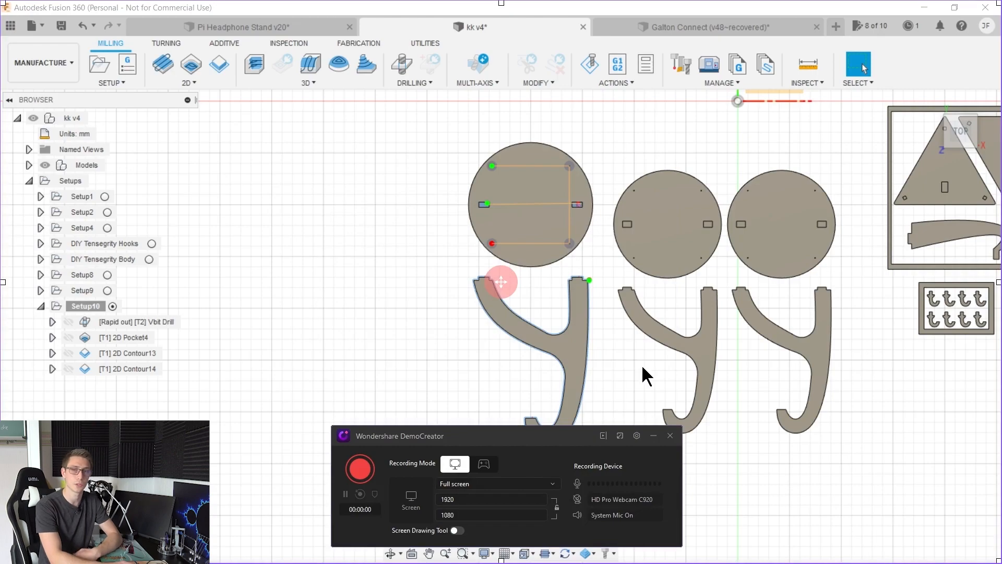
{"action": "mouse_move", "coordinate": [637, 420]}
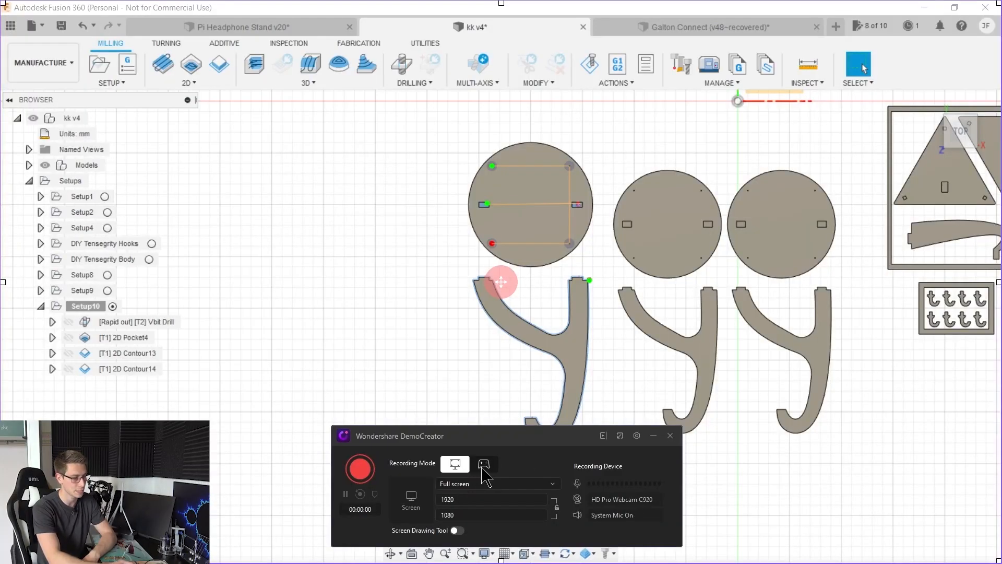
- Switch the recorder to game mode targeting Fusion360 at 120 fps
{"action": "left_click", "coordinate": [483, 463]}
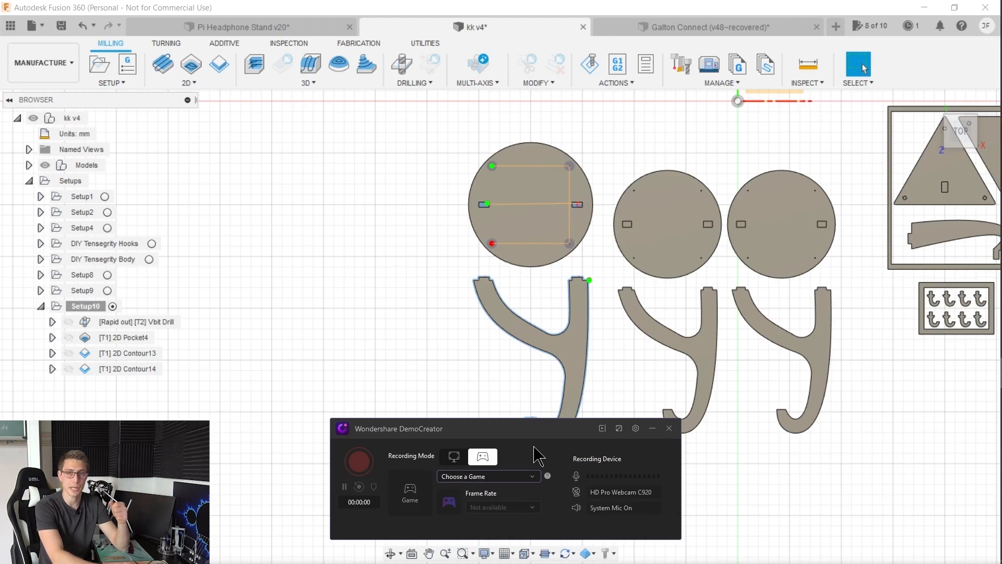
{"action": "left_click", "coordinate": [487, 476]}
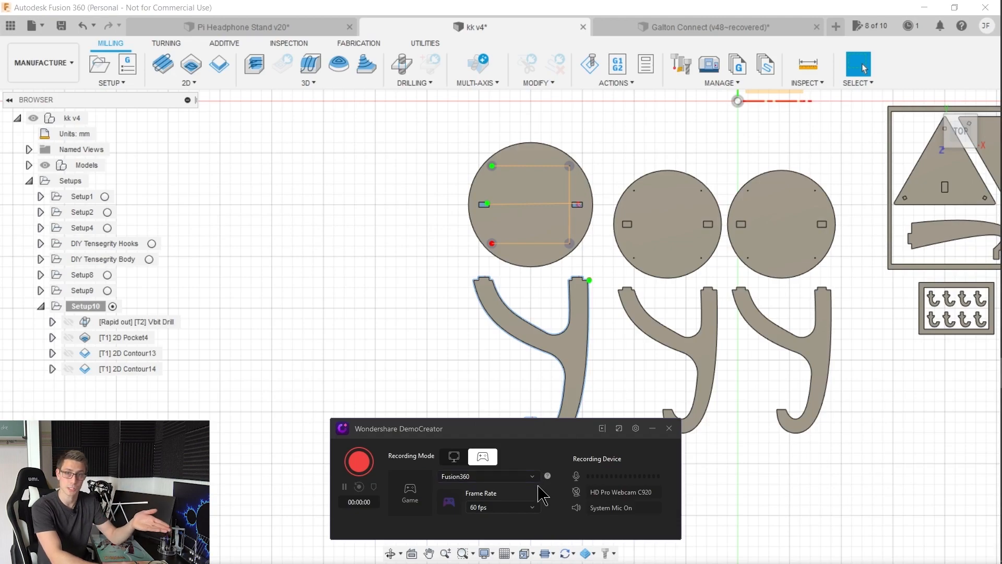
{"action": "left_click", "coordinate": [503, 508]}
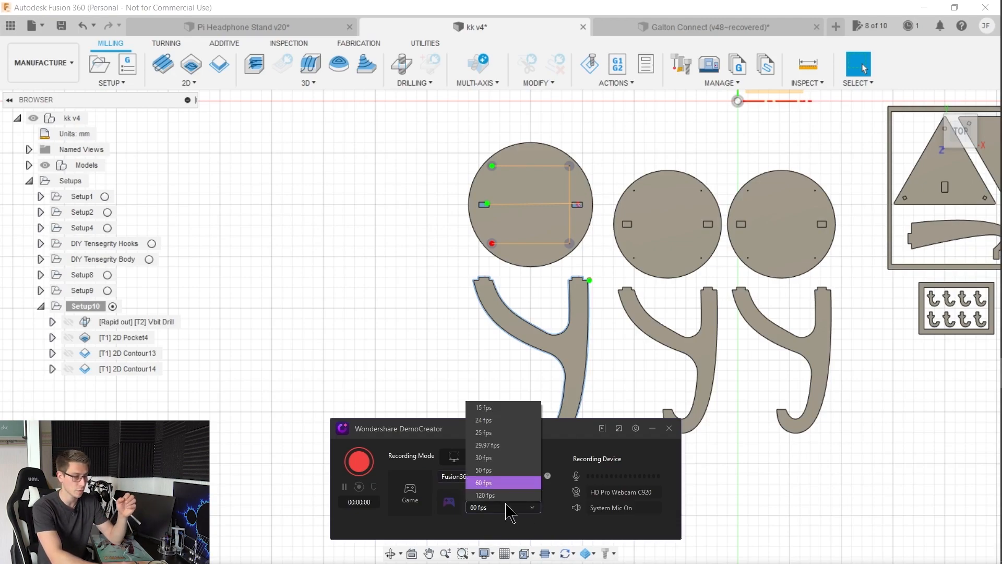
{"action": "left_click", "coordinate": [486, 494]}
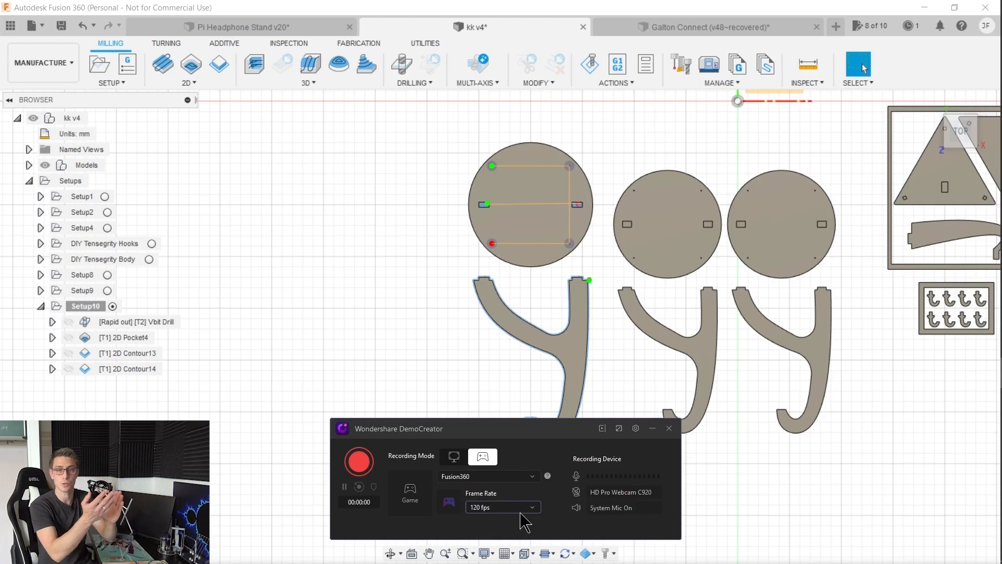
{"action": "mouse_move", "coordinate": [566, 489]}
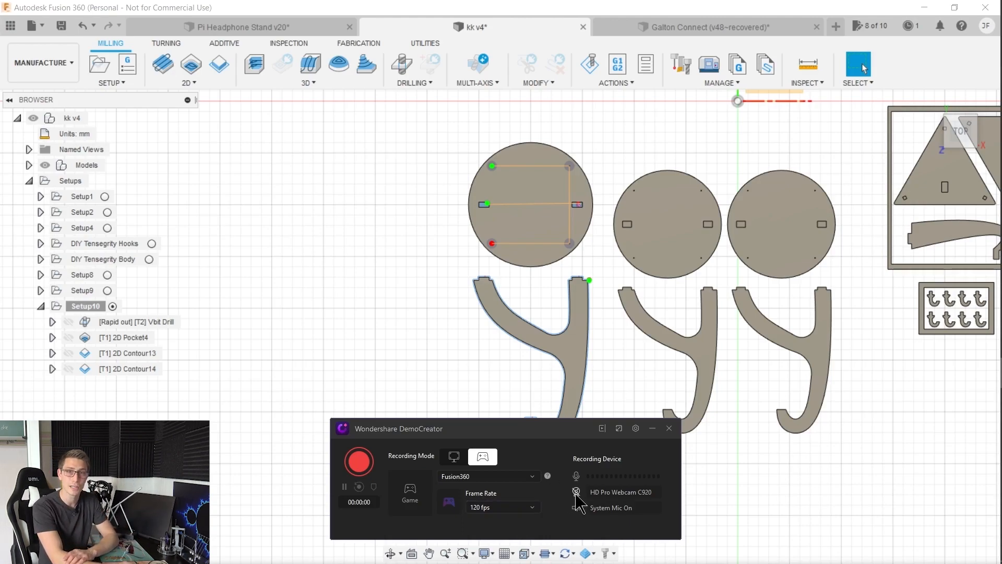
- Turn on the webcam preview and start recording the game
{"action": "left_click", "coordinate": [576, 492]}
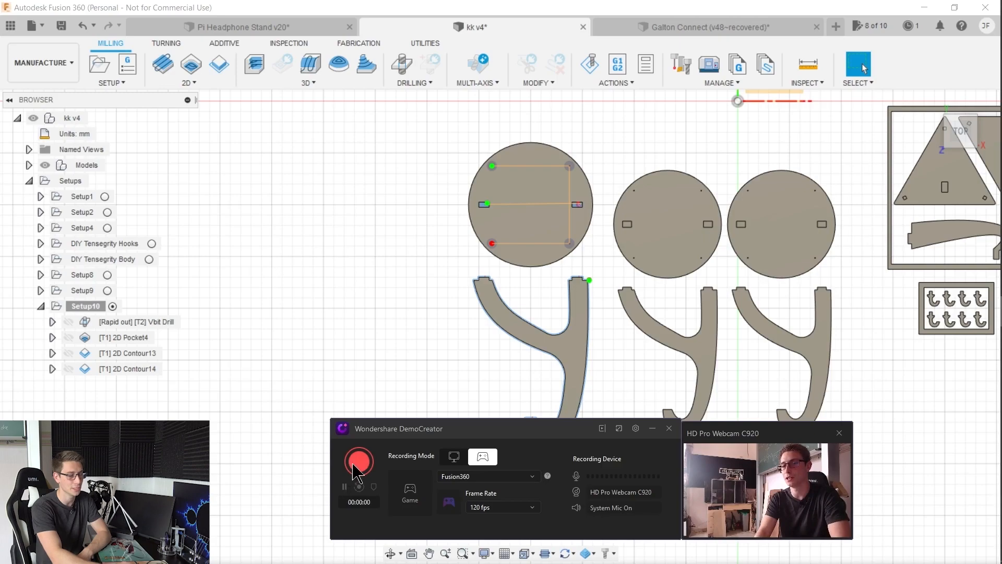
{"action": "left_click", "coordinate": [358, 462]}
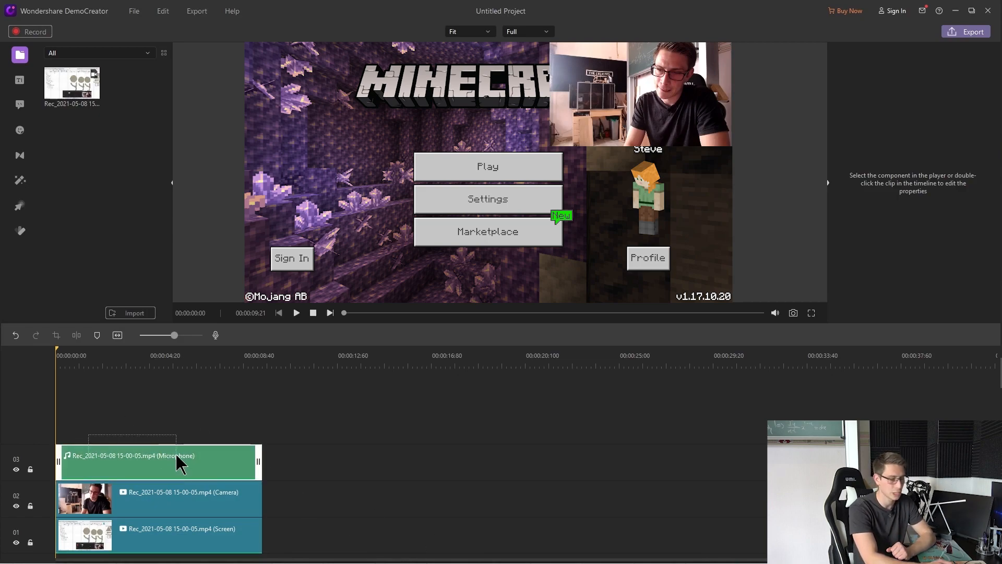
{"action": "left_click", "coordinate": [154, 461]}
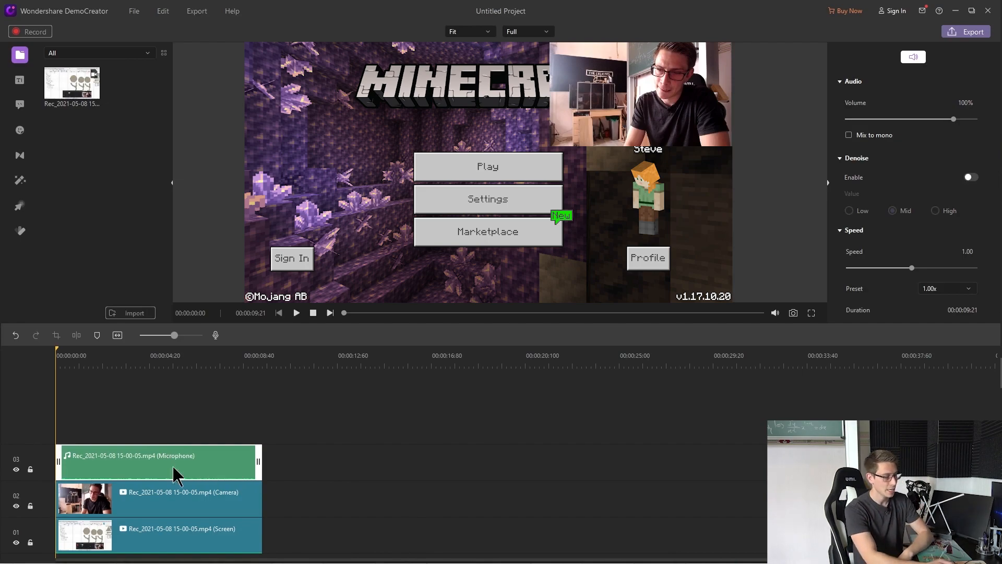
{"action": "left_click", "coordinate": [160, 499]}
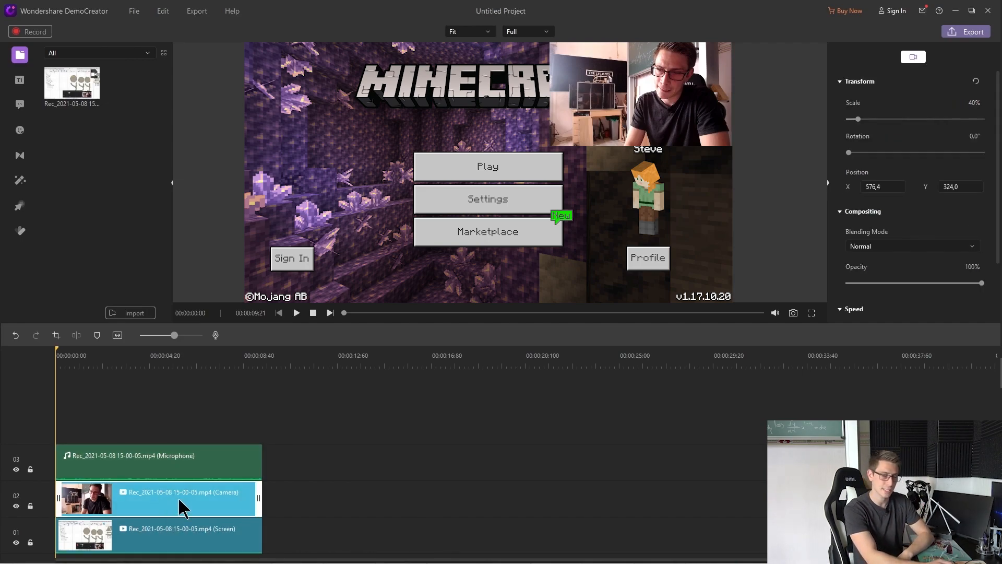
{"action": "mouse_move", "coordinate": [153, 508]}
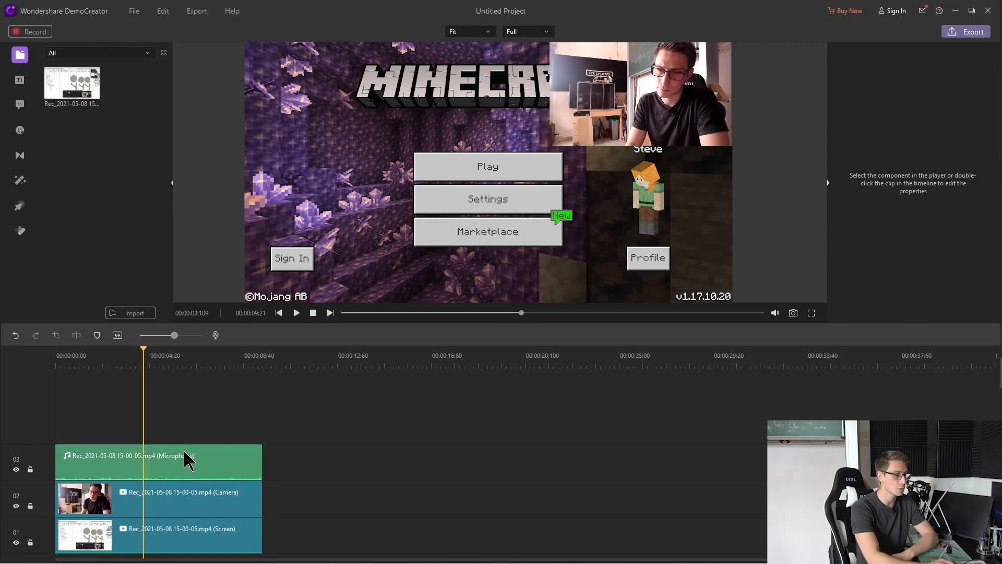
{"action": "mouse_move", "coordinate": [189, 460]}
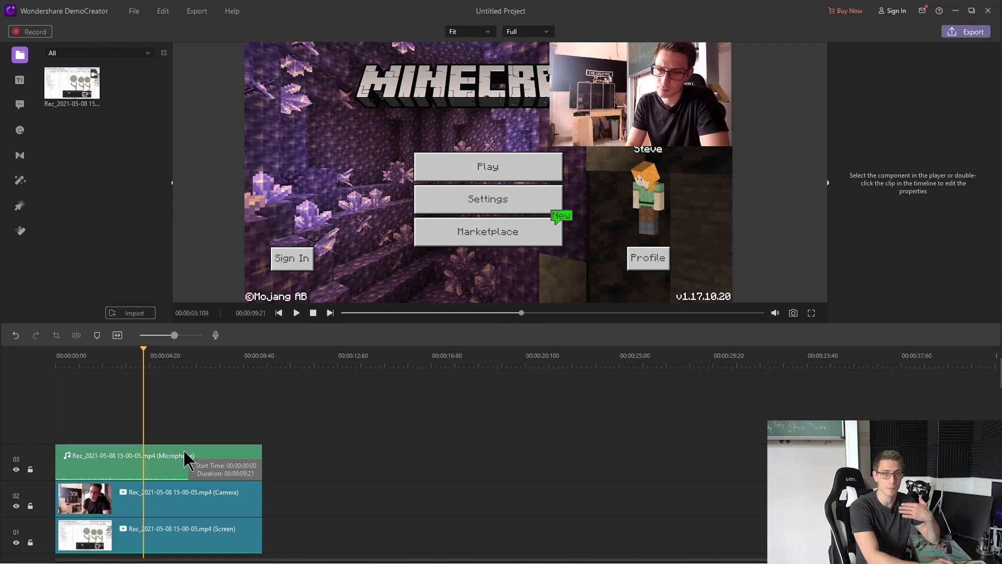
- Select the microphone audio clip for splitting
{"action": "left_click", "coordinate": [128, 459]}
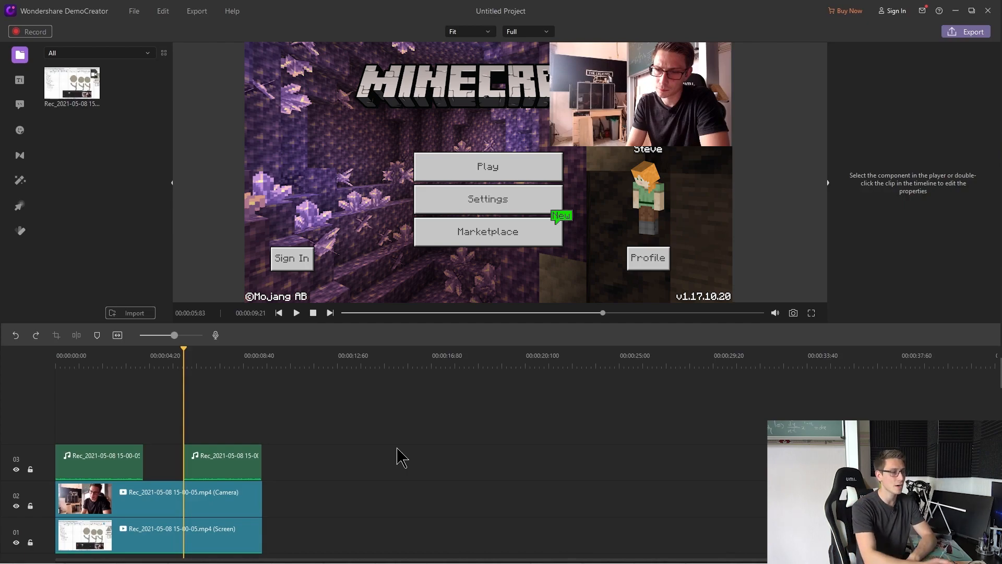
- Move the camera clip's webcam overlay to the bottom-left corner at 30% scale
{"action": "left_click", "coordinate": [157, 497]}
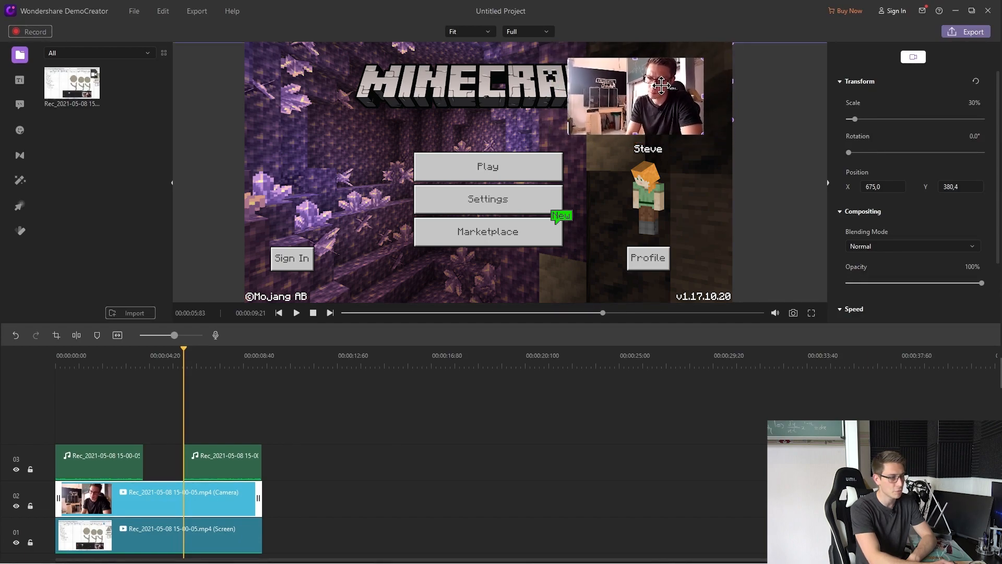
{"action": "left_click_drag", "start_coordinate": [636, 96], "coordinate": [341, 263]}
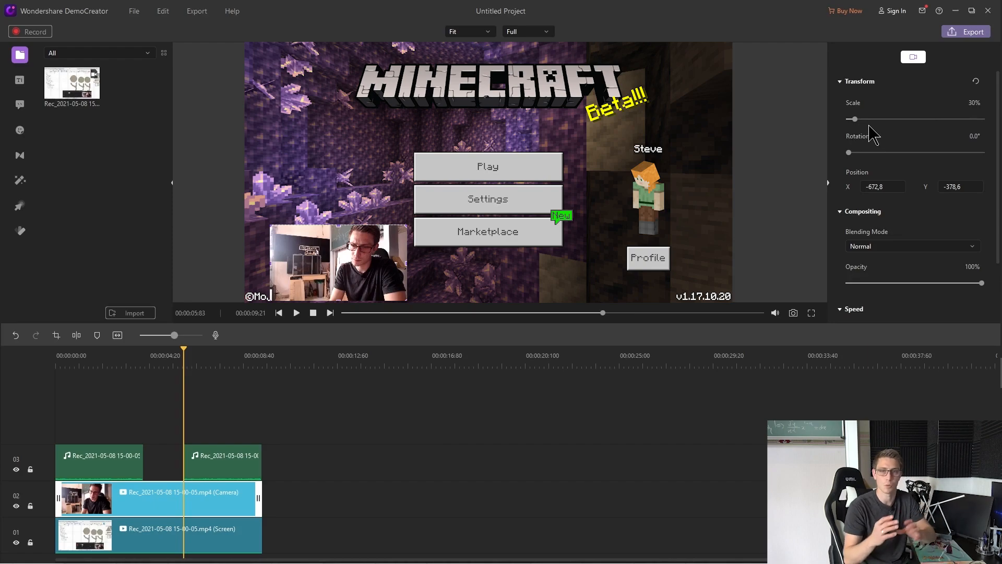
{"action": "mouse_move", "coordinate": [957, 211]}
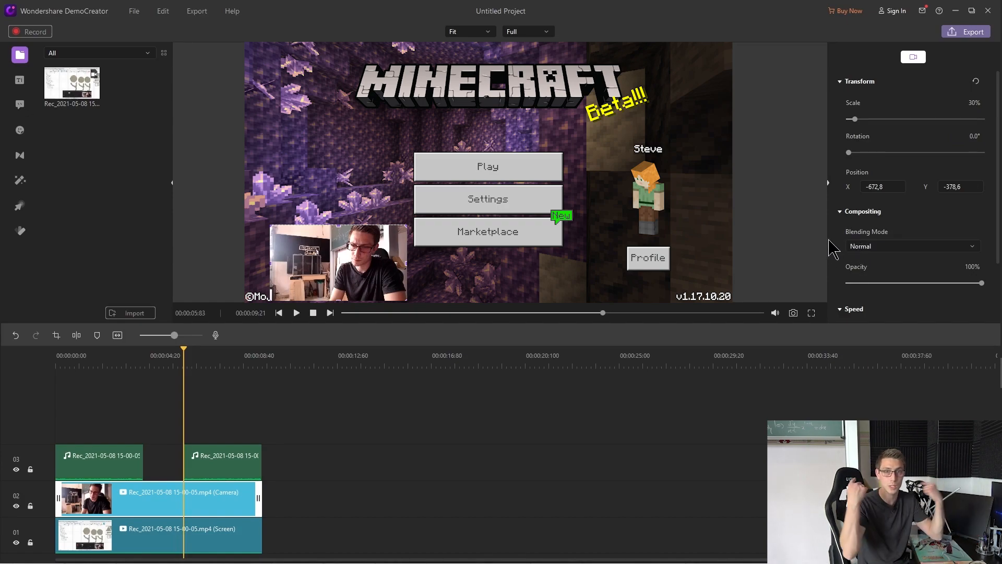
{"action": "left_click", "coordinate": [19, 79]}
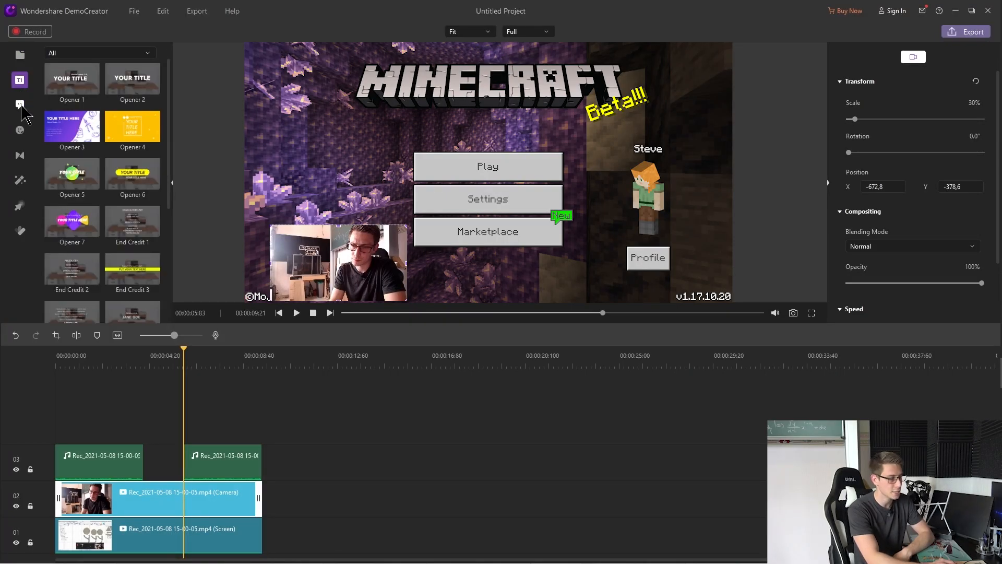
- Add the Cube transition to the end of the camera clip
{"action": "left_click", "coordinate": [20, 130]}
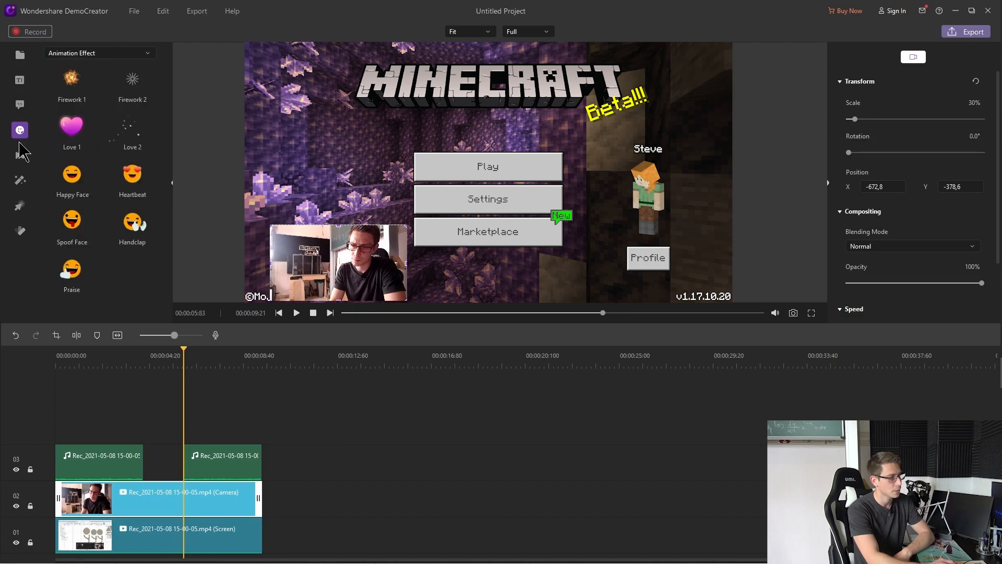
{"action": "left_click", "coordinate": [20, 155]}
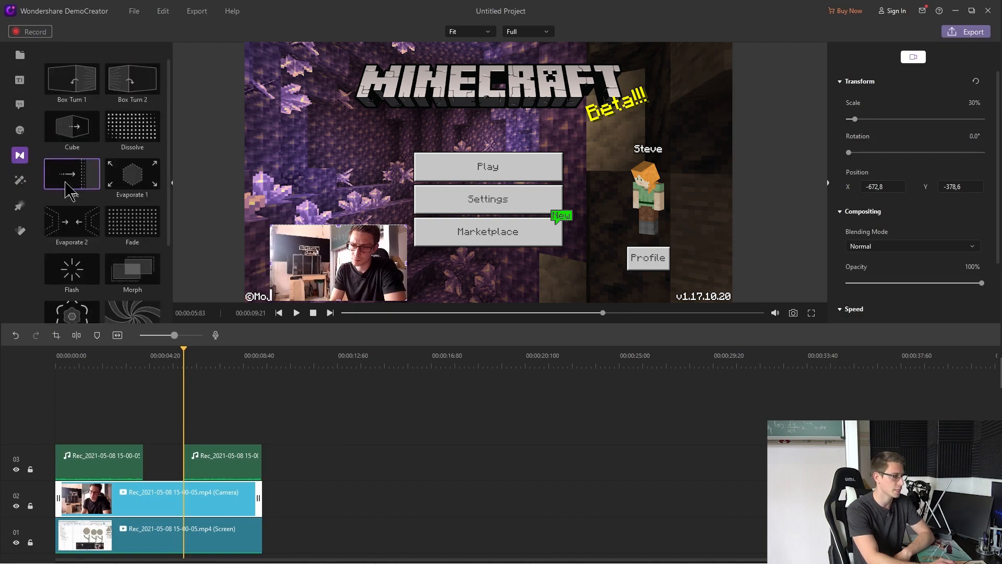
{"action": "left_click", "coordinate": [72, 127]}
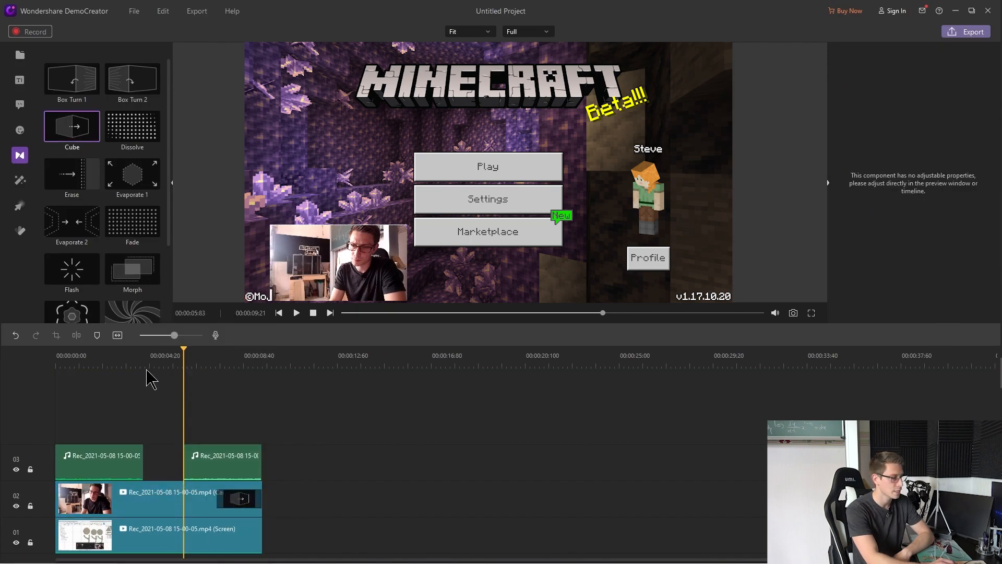
- Add the Happy Face emoji sticker to the timeline
{"action": "left_click", "coordinate": [20, 129]}
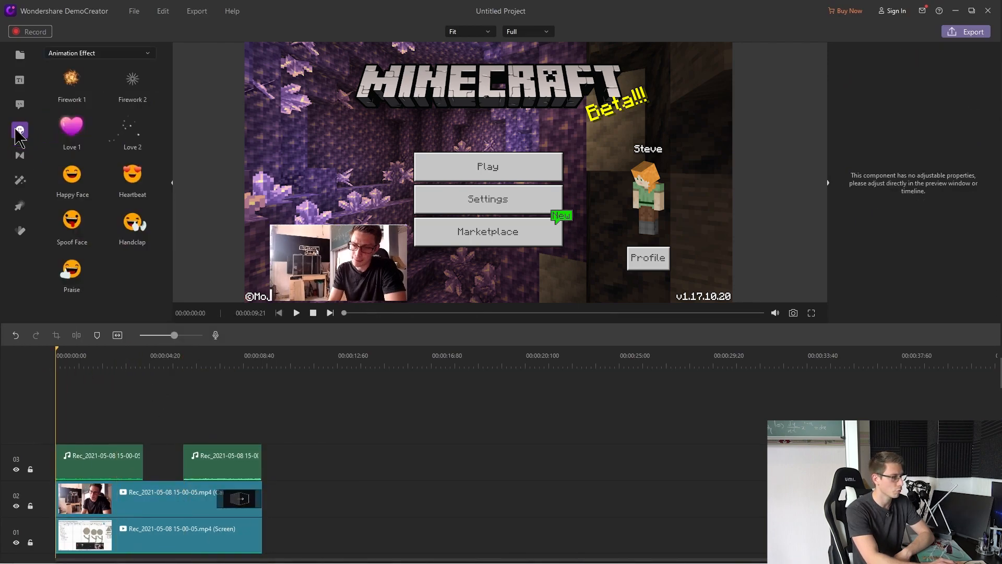
{"action": "left_click", "coordinate": [71, 175]}
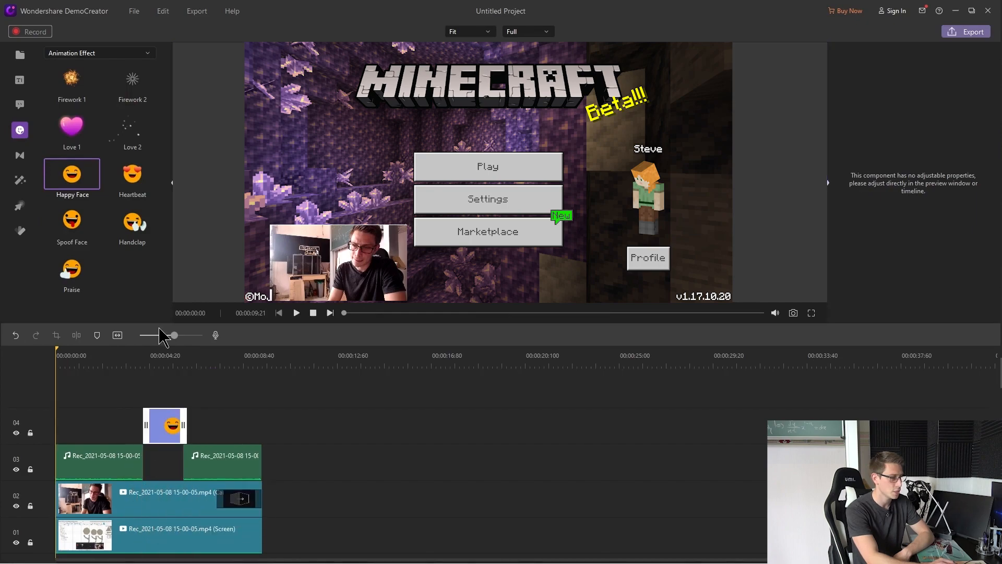